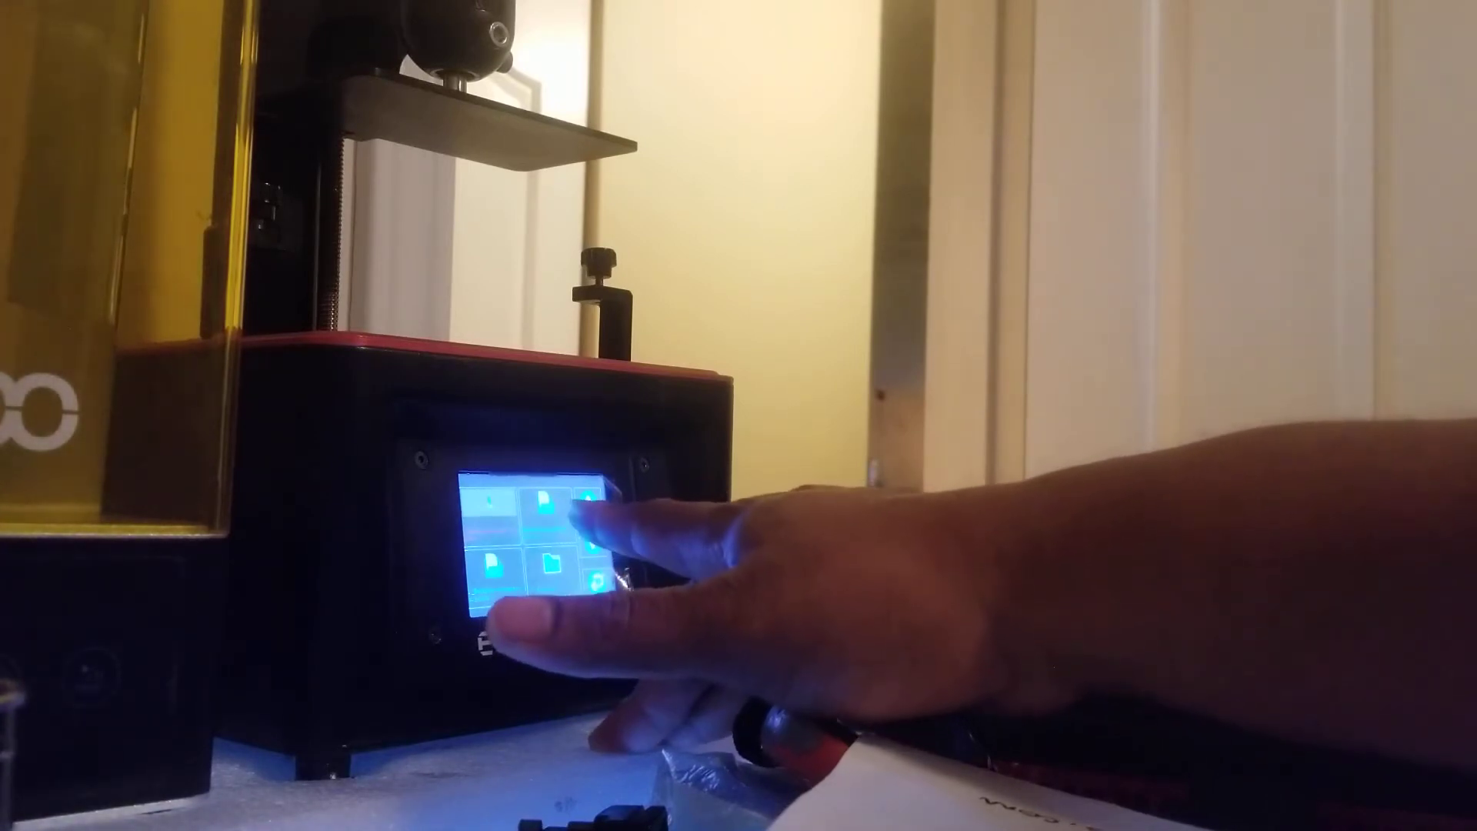
Start printing the chosen file from the Print list and answer the confirmation prompt.
left_click(551, 514)
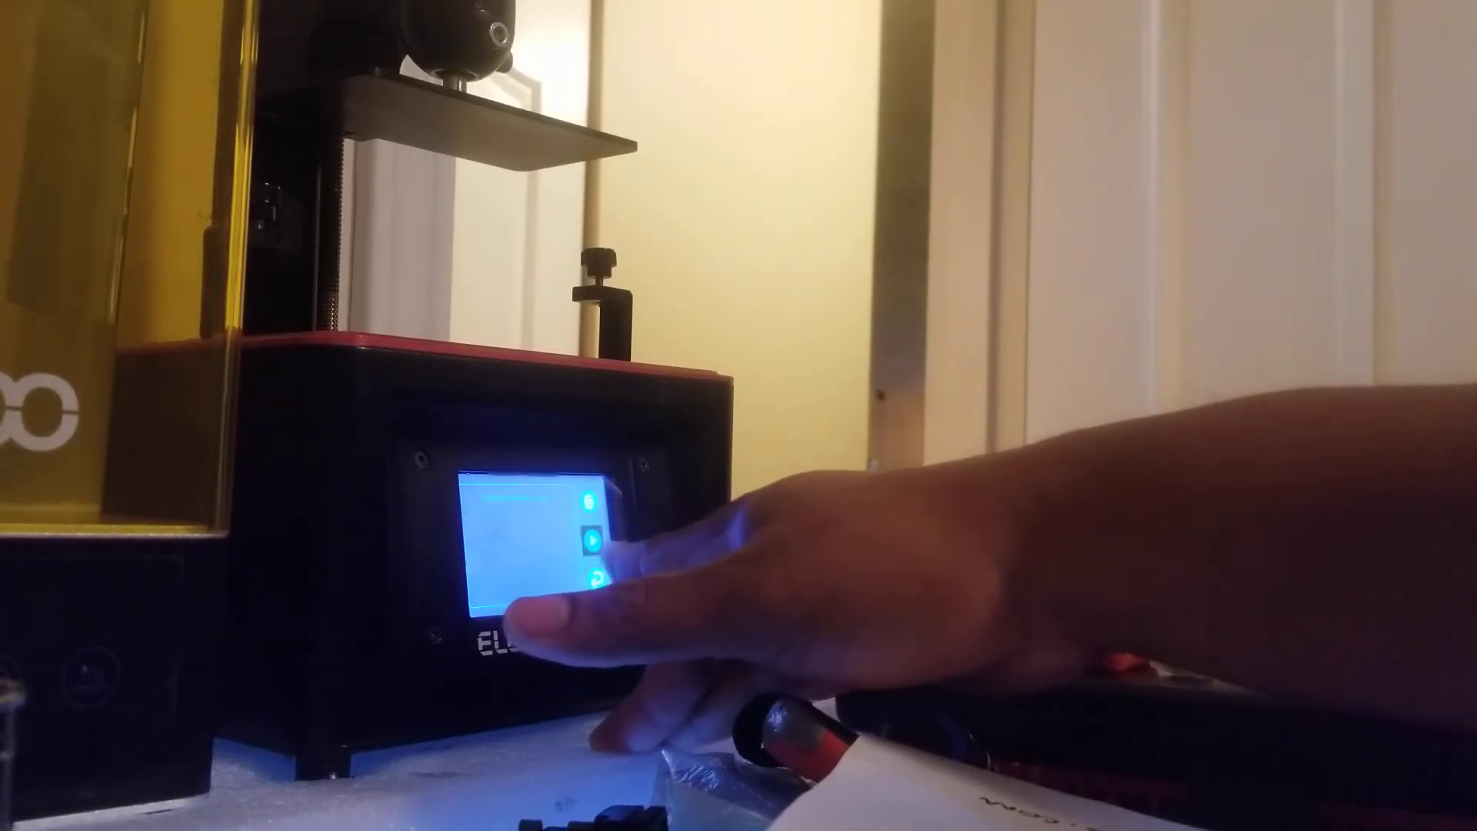
left_click(589, 537)
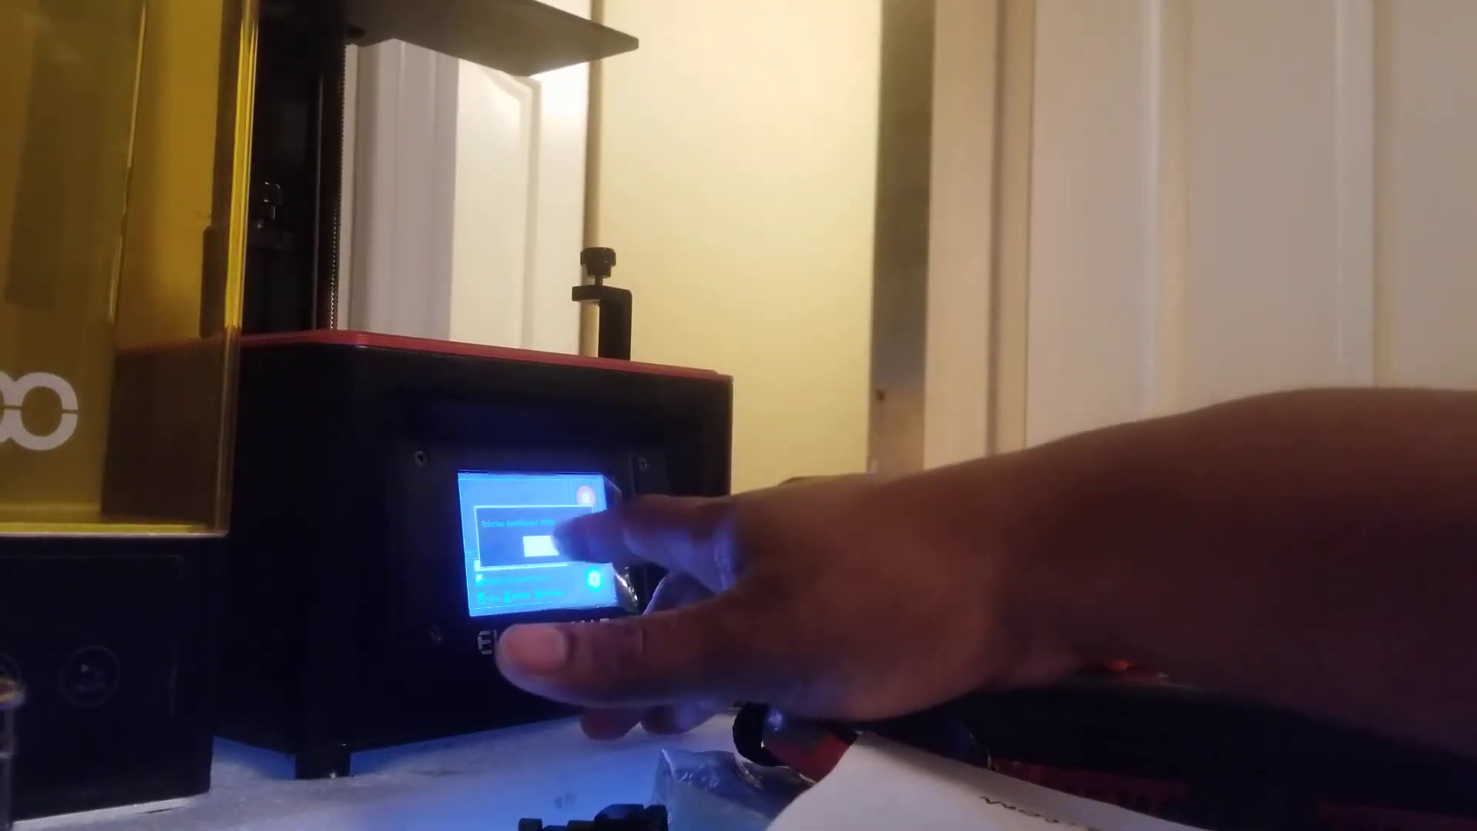
left_click(532, 537)
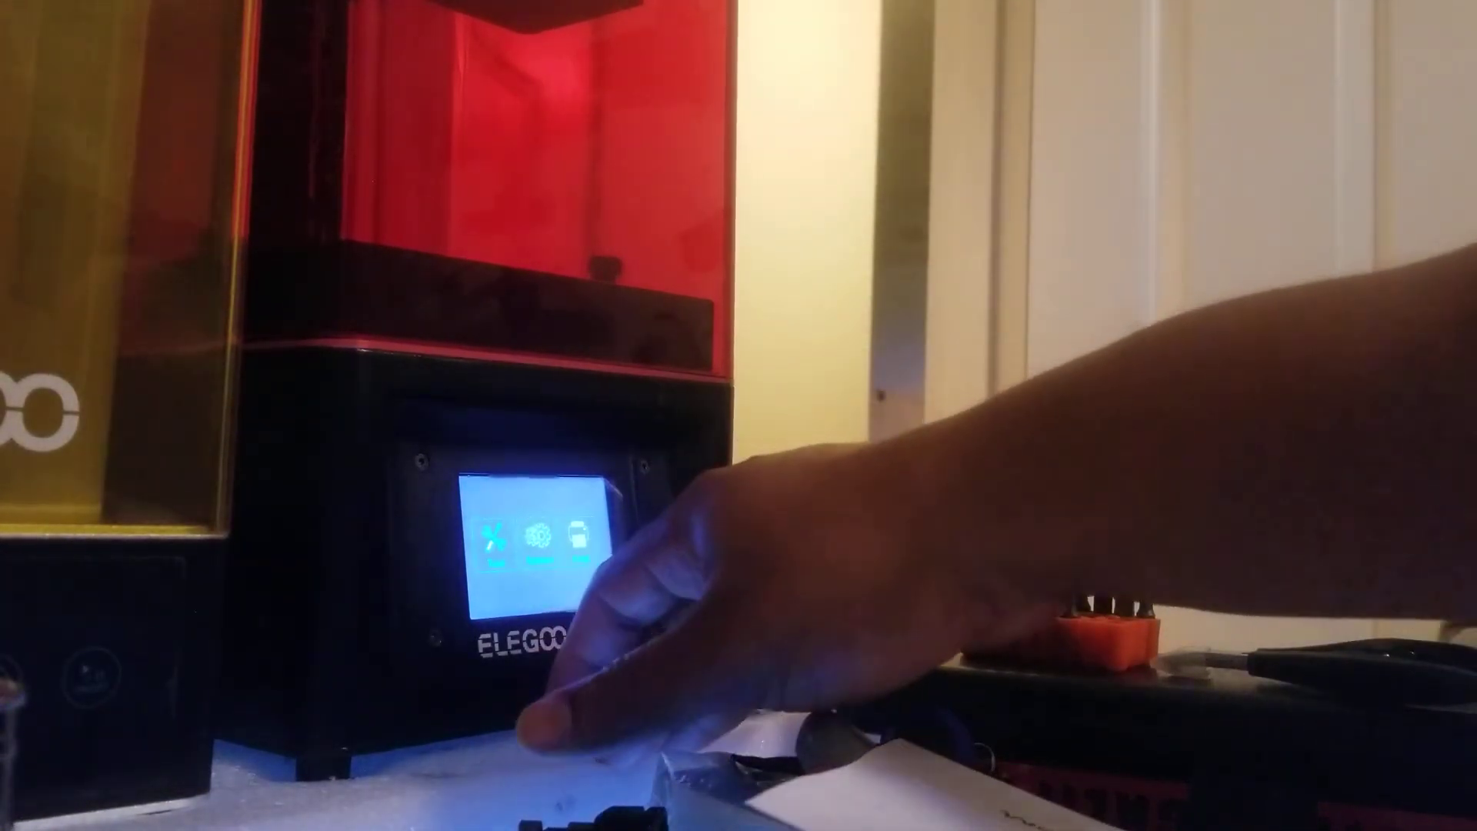
Browse the Print file list, paging forward and back to find the desired file.
left_click(527, 536)
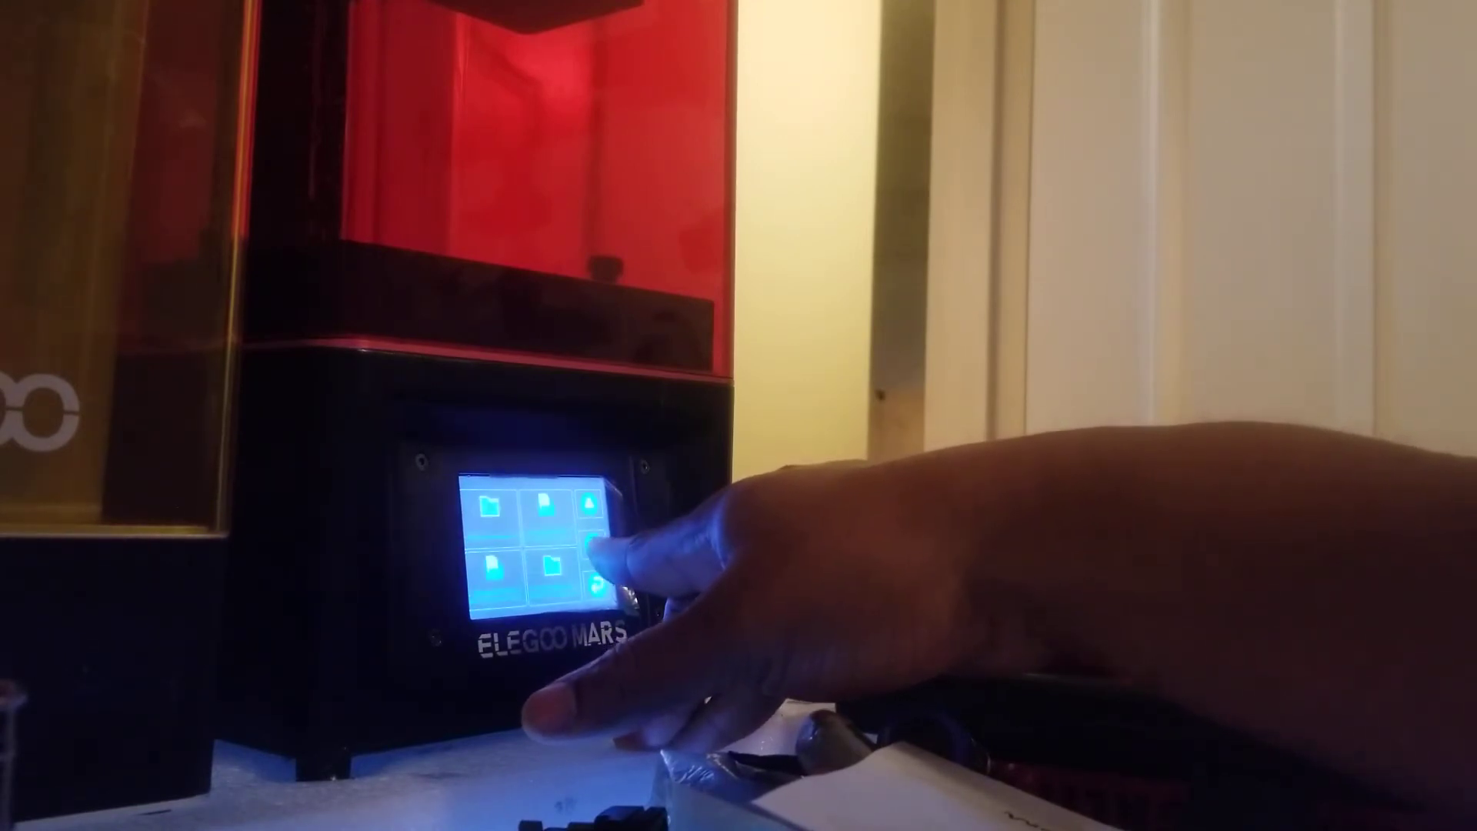
left_click(603, 546)
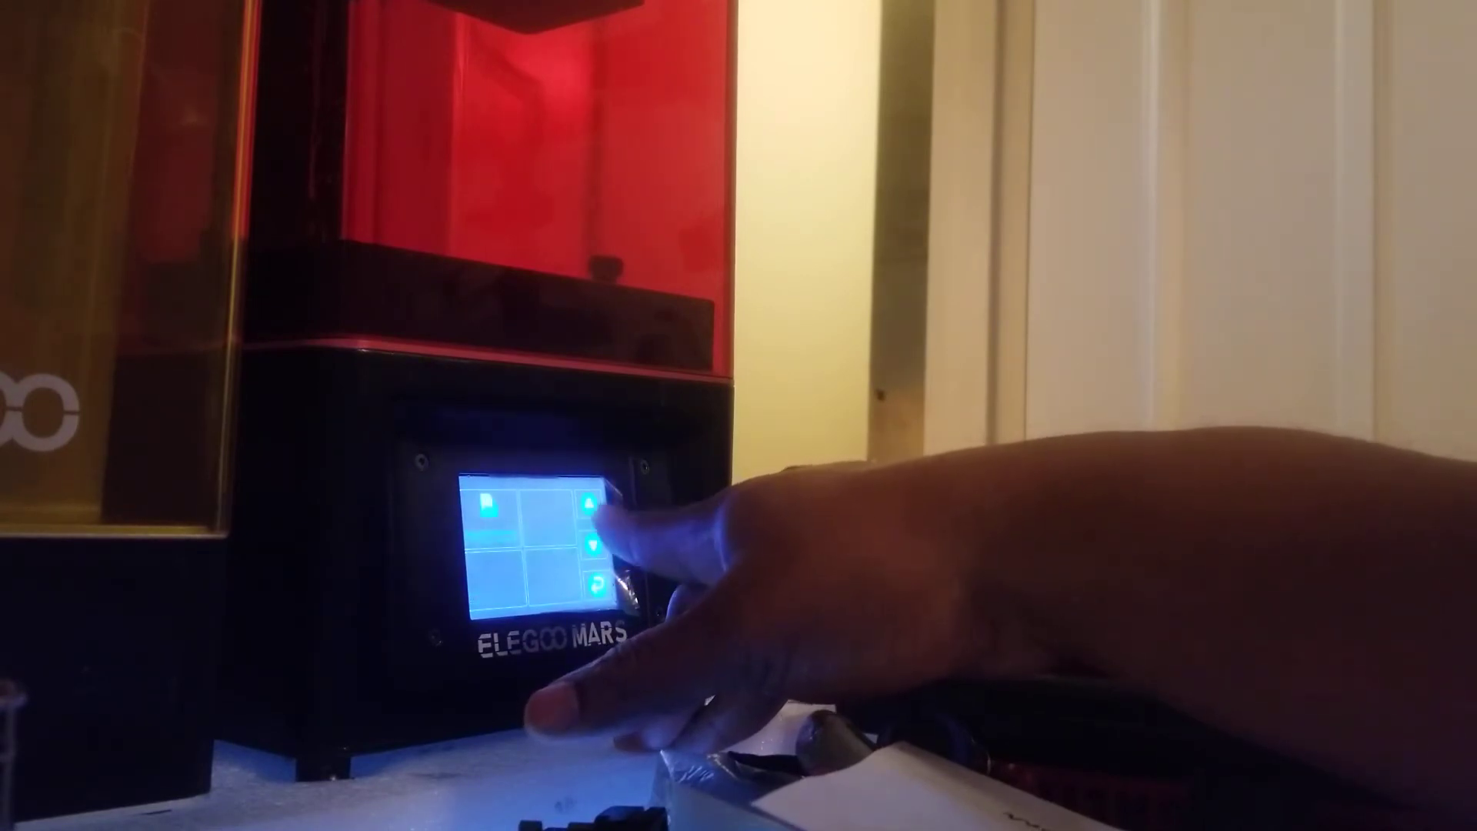
left_click(585, 504)
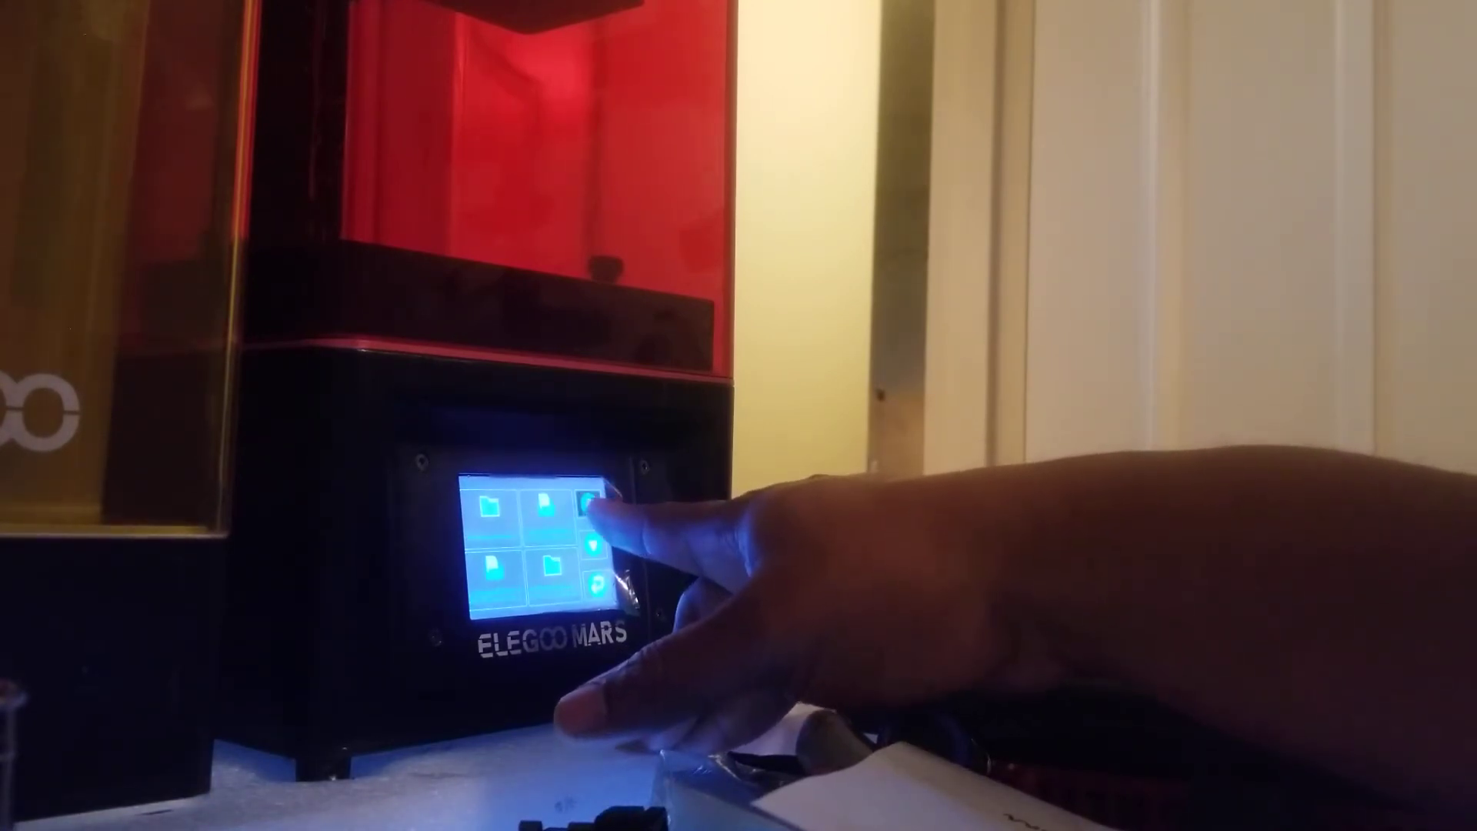
left_click(591, 509)
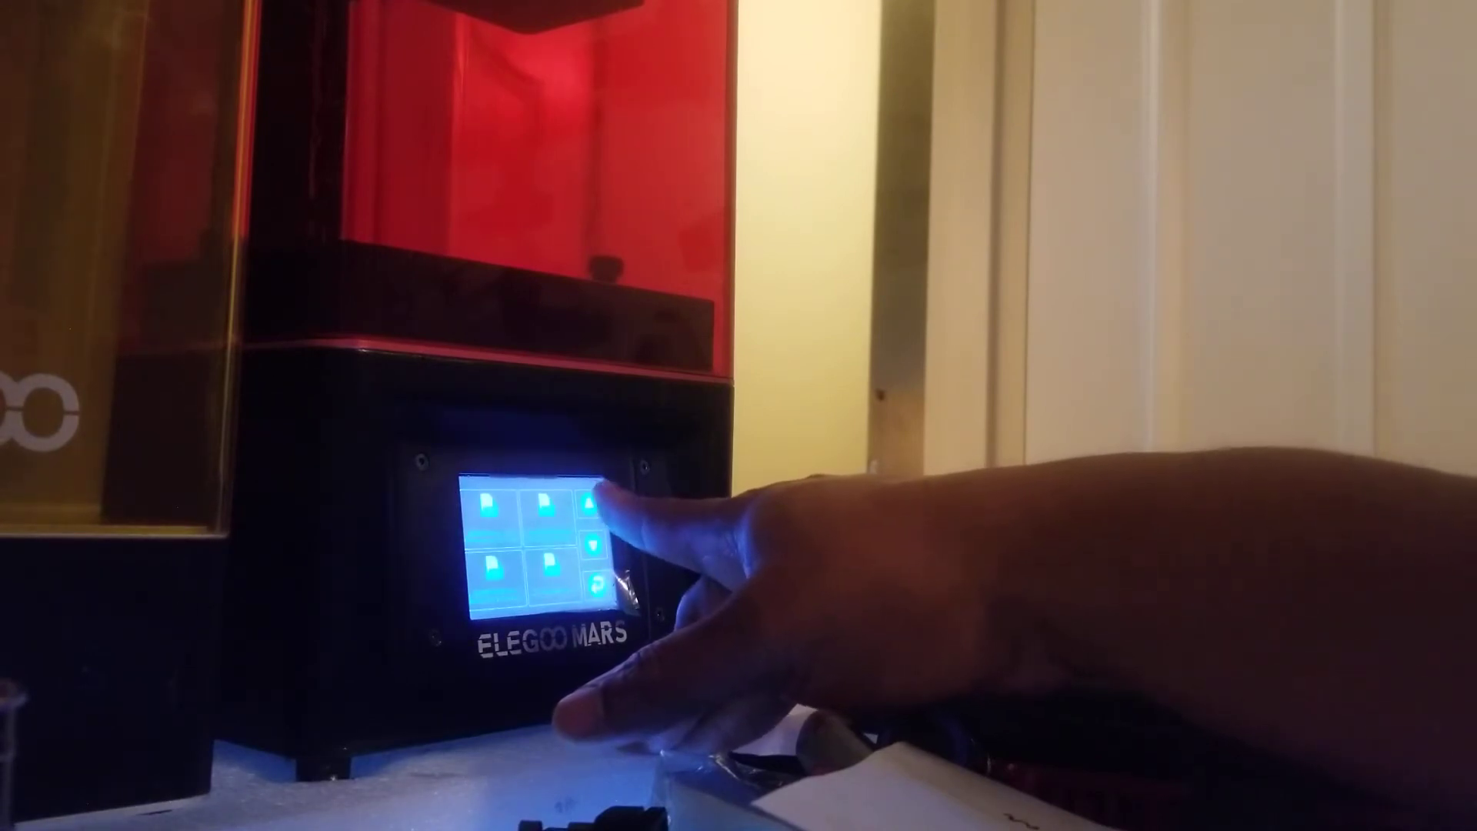
left_click(594, 504)
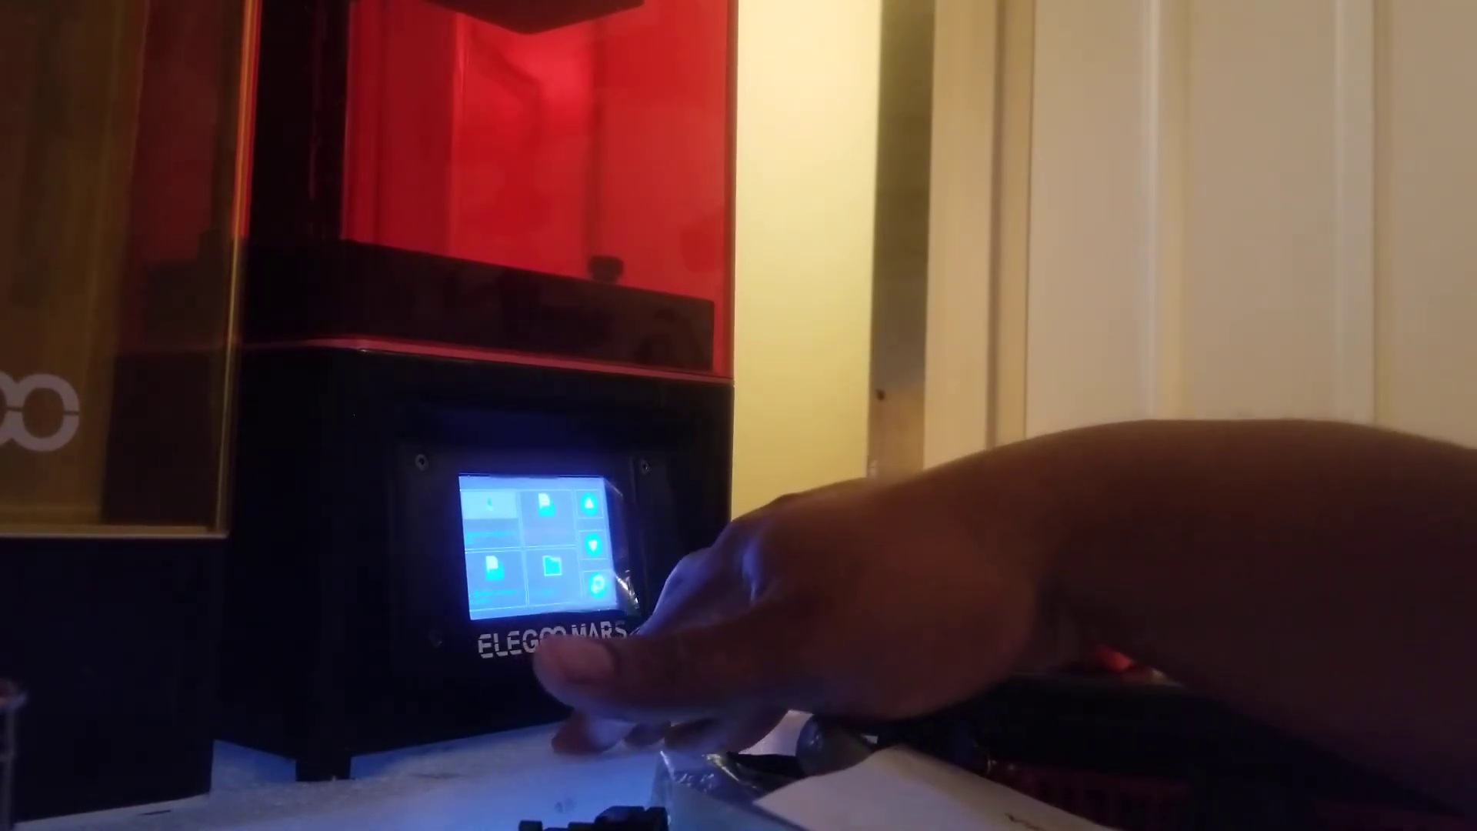
Select the desired print file so its model preview is displayed.
left_click(536, 555)
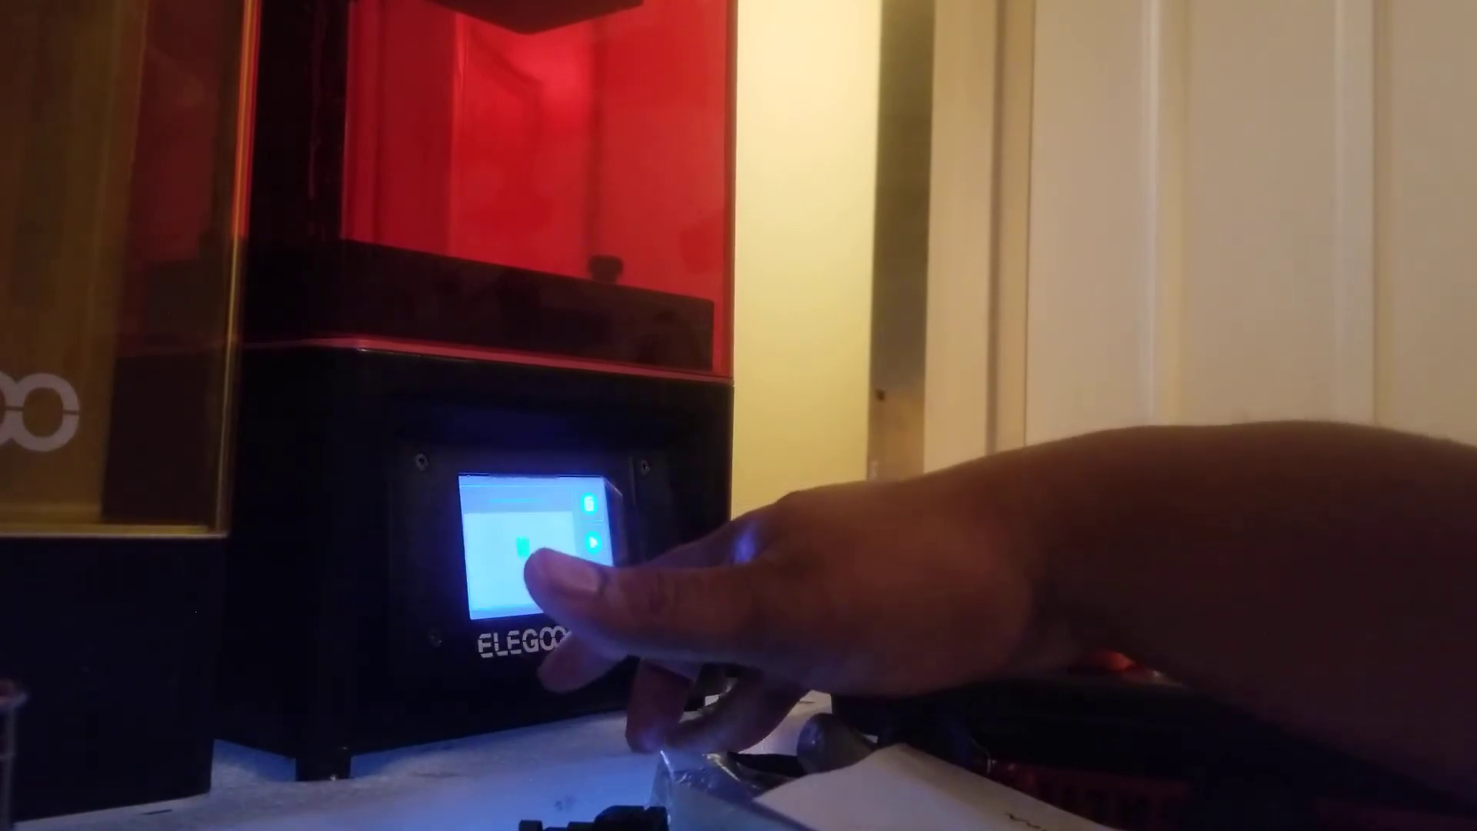
left_click(528, 546)
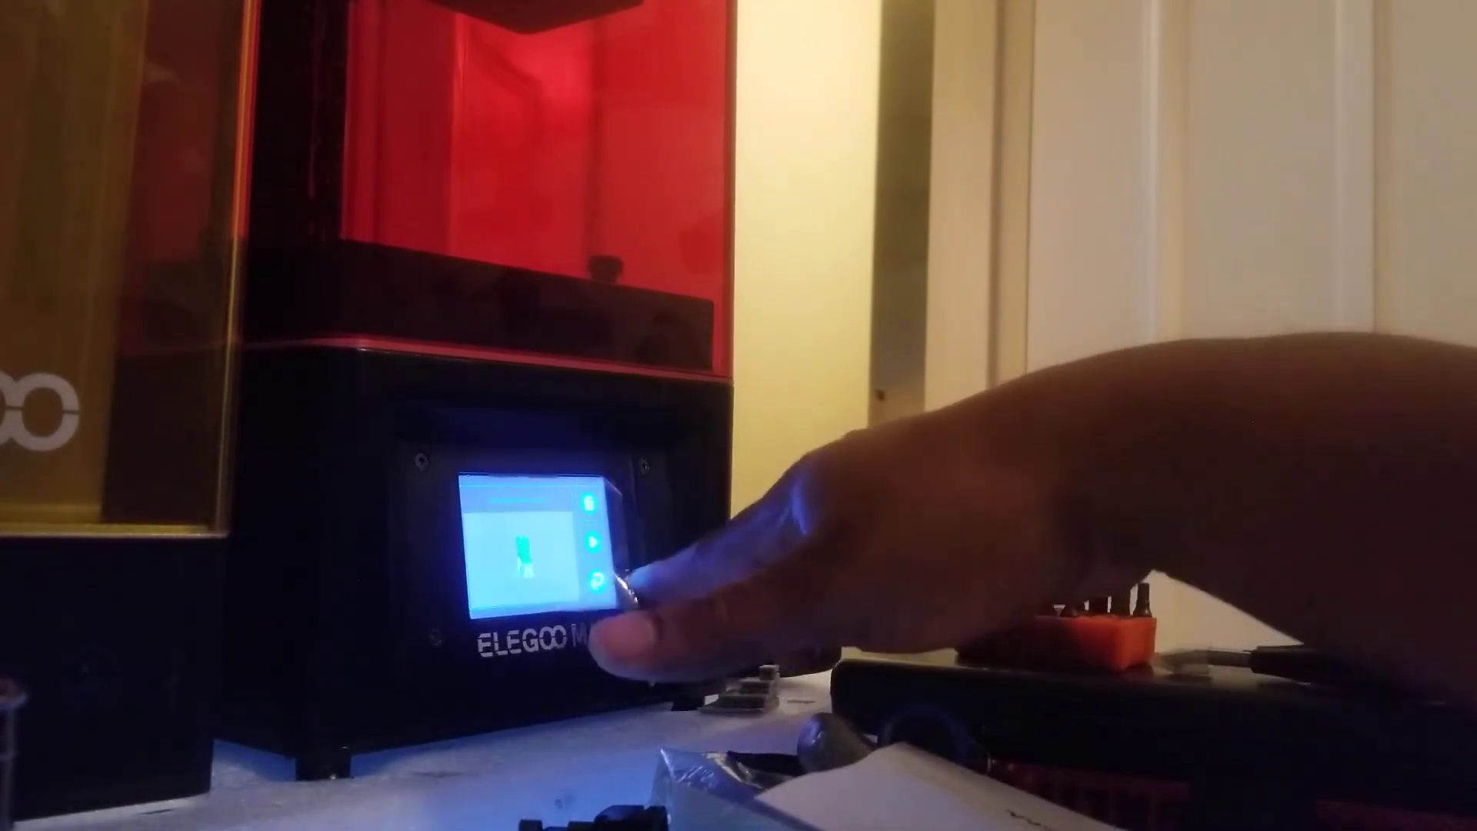